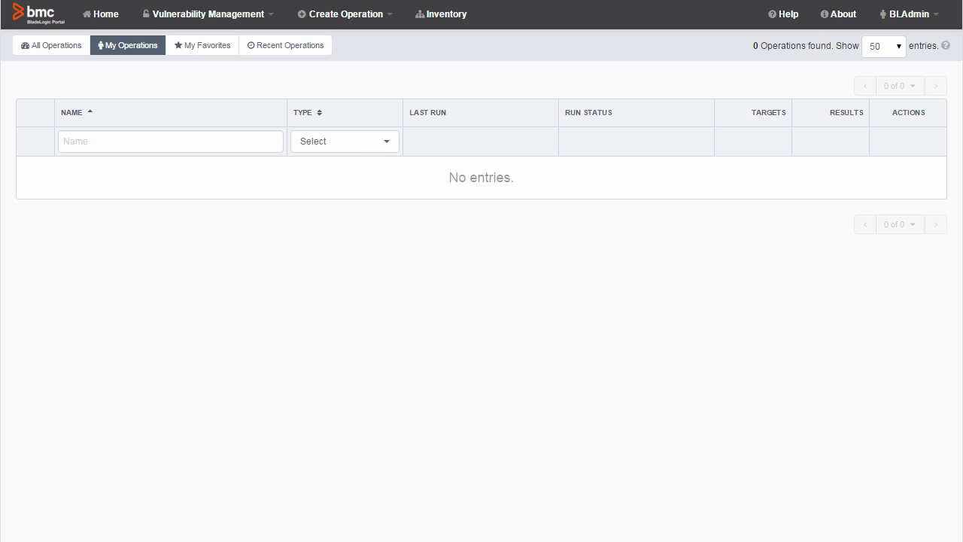
mouse_move(910, 14)
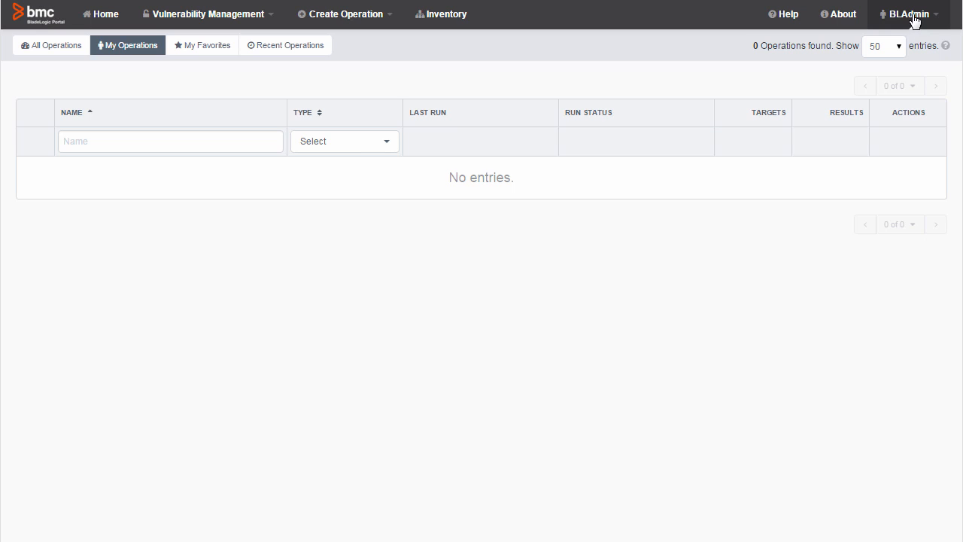
Open the site's settings from Administration Sites, then cancel the edit without saving.
left_click(910, 14)
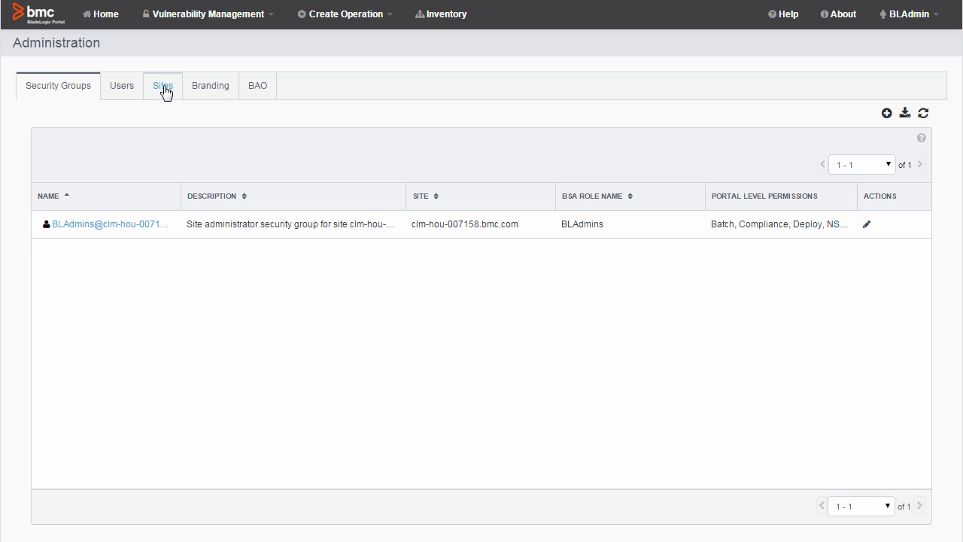
left_click(163, 85)
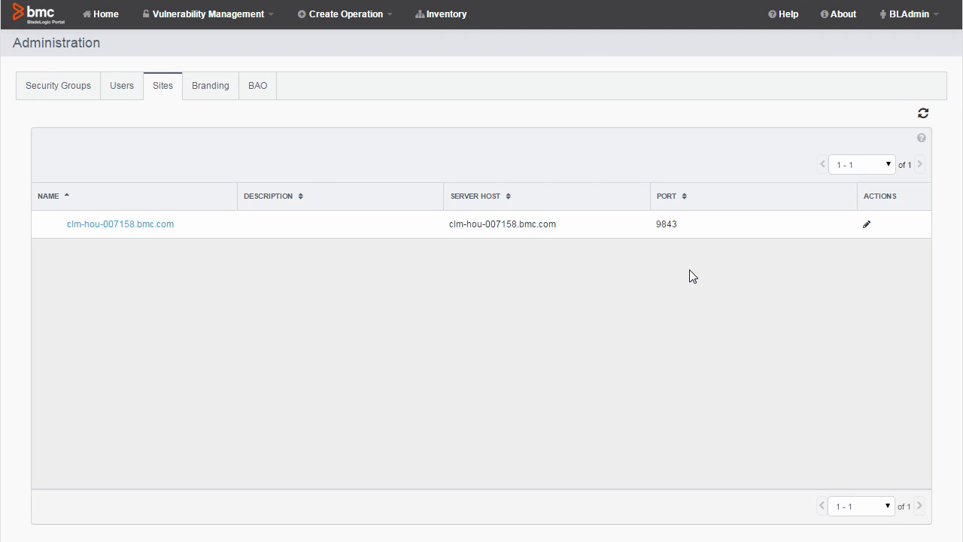
left_click(866, 223)
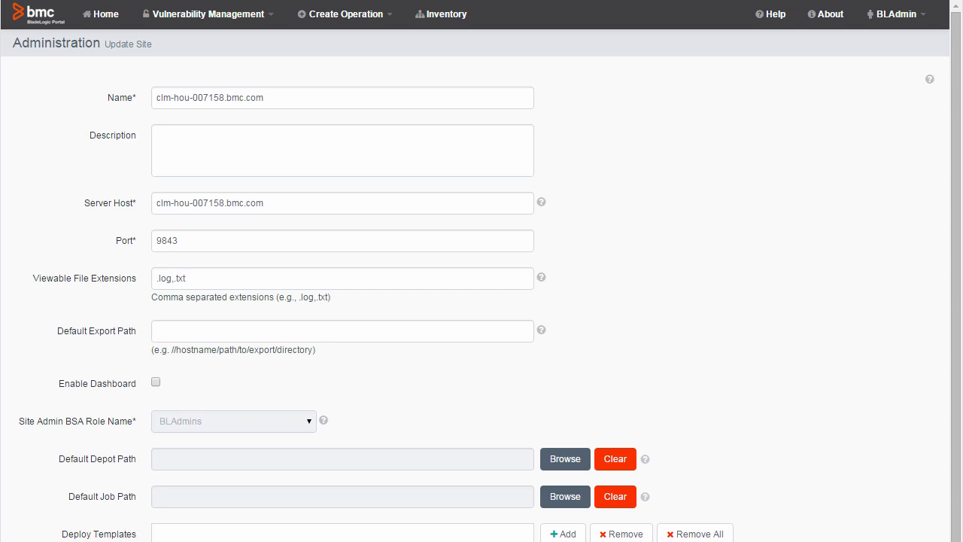
scroll("down", 3)
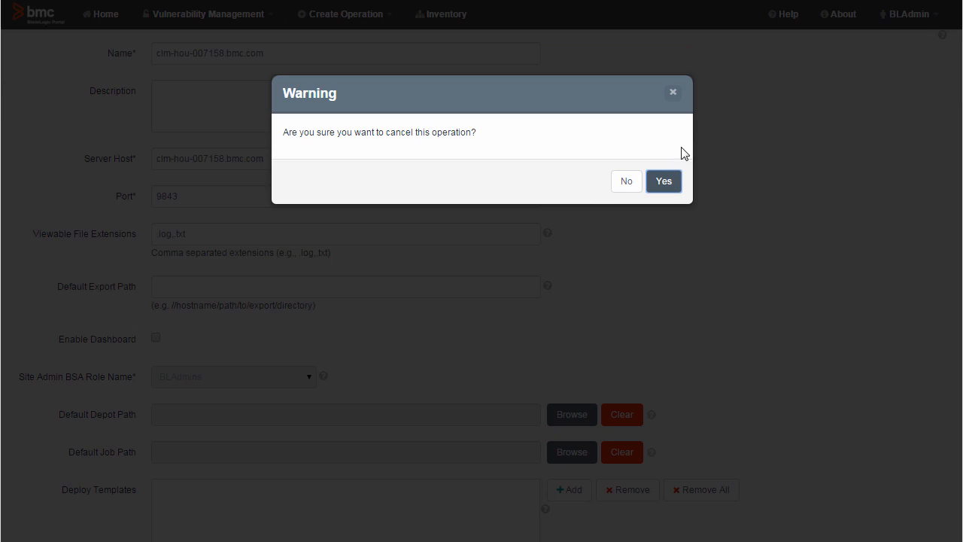
left_click(663, 181)
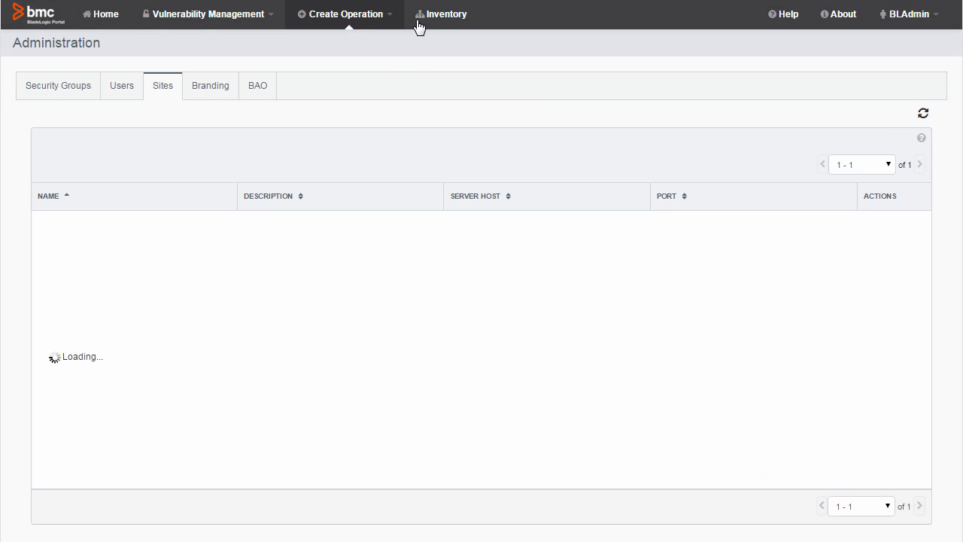
Search the Inventory for 'hou'.
left_click(446, 14)
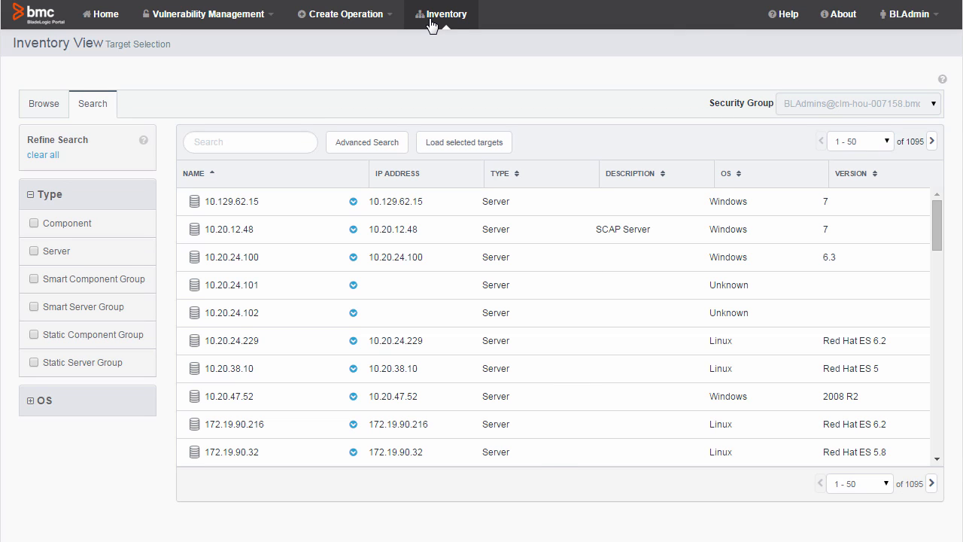
mouse_move(249, 142)
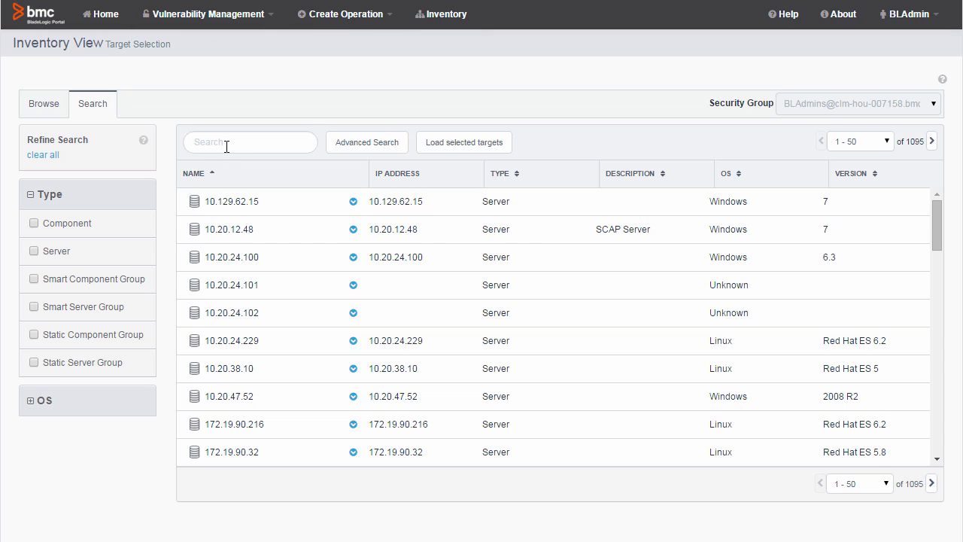
left_click(250, 142)
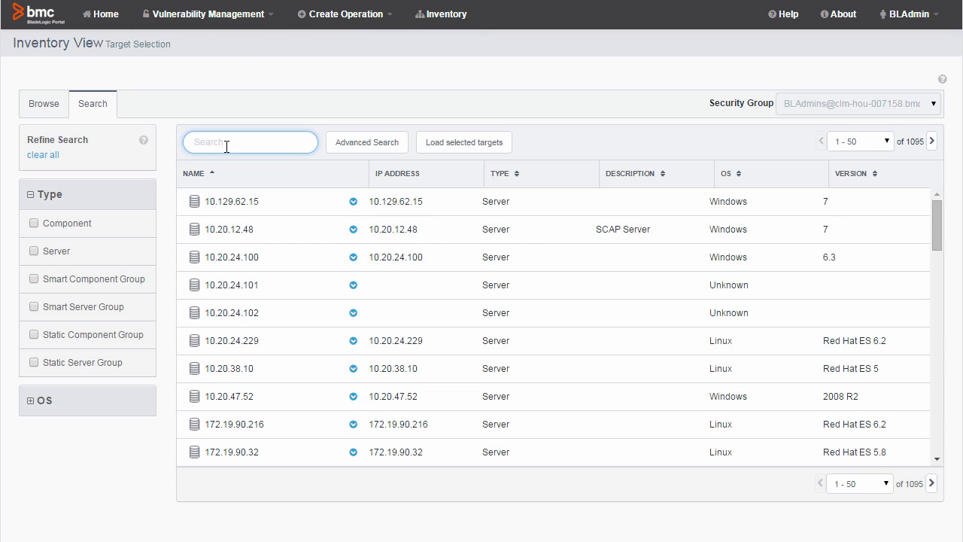
type("hou")
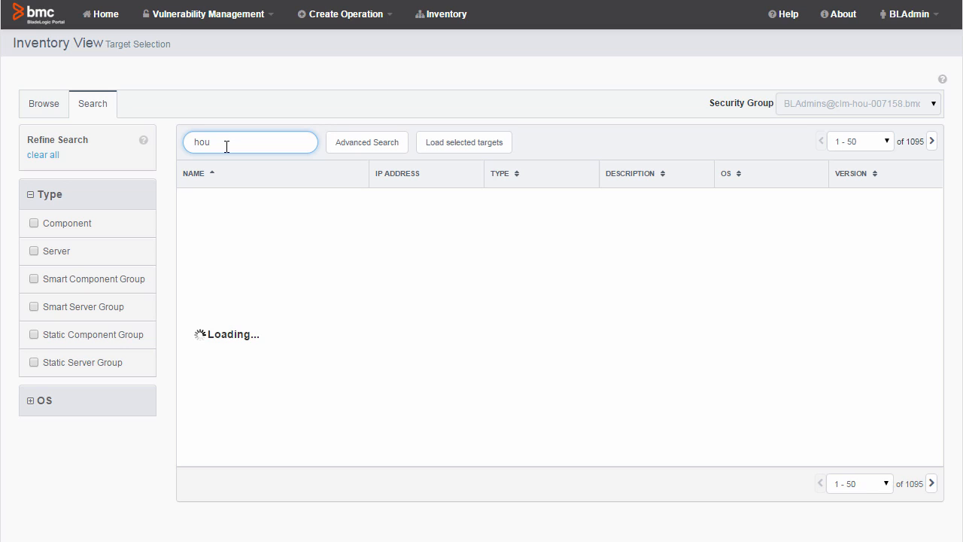
type("hou")
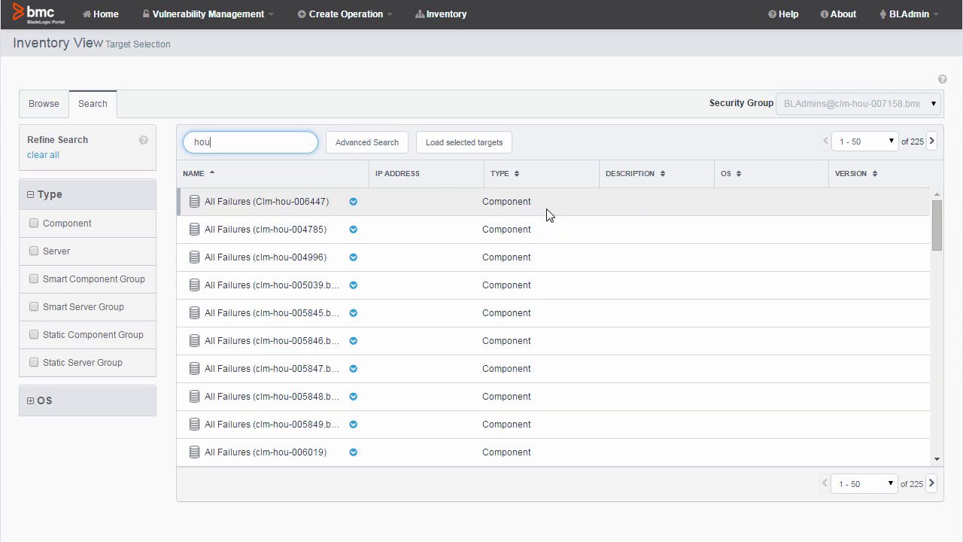
mouse_move(378, 242)
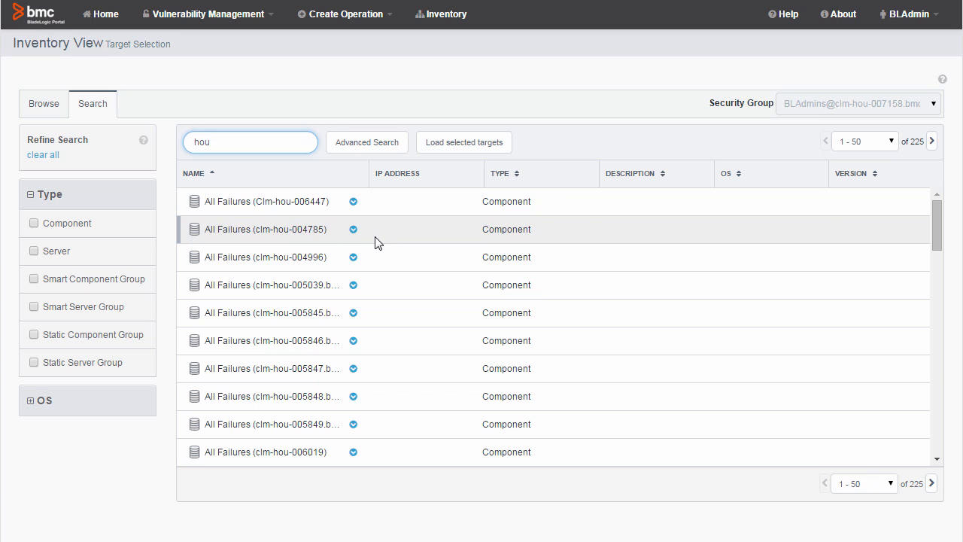
Expand the operating-system filter and restrict results to Linux targets.
left_click(85, 307)
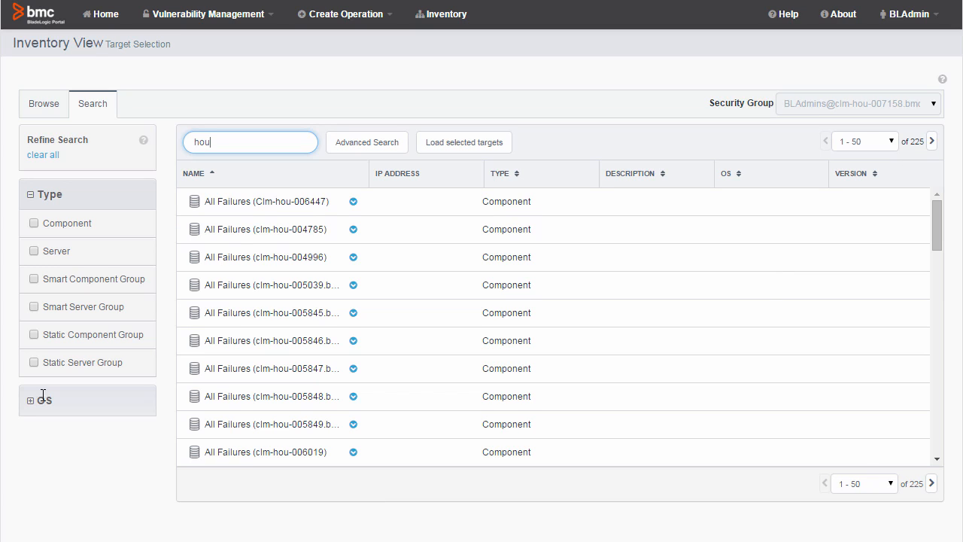
left_click(42, 400)
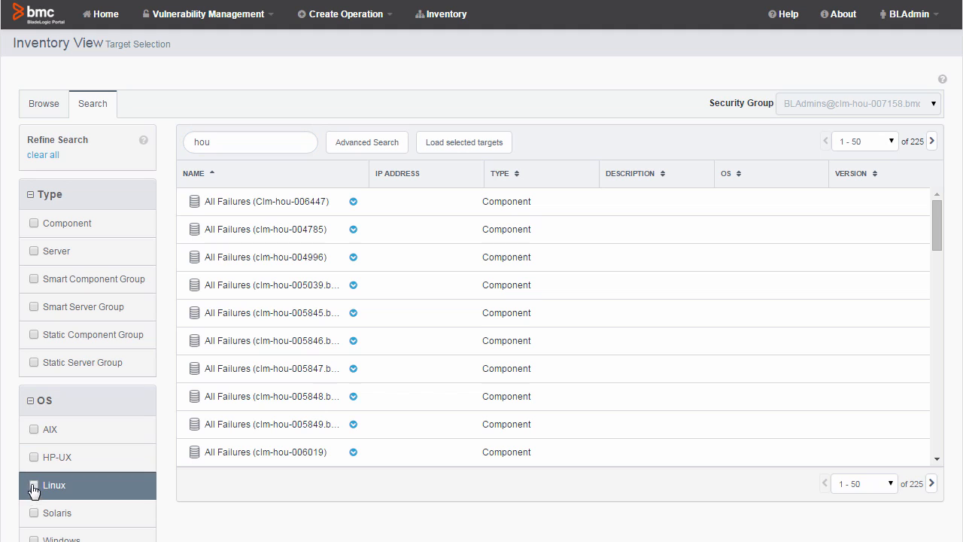
left_click(33, 485)
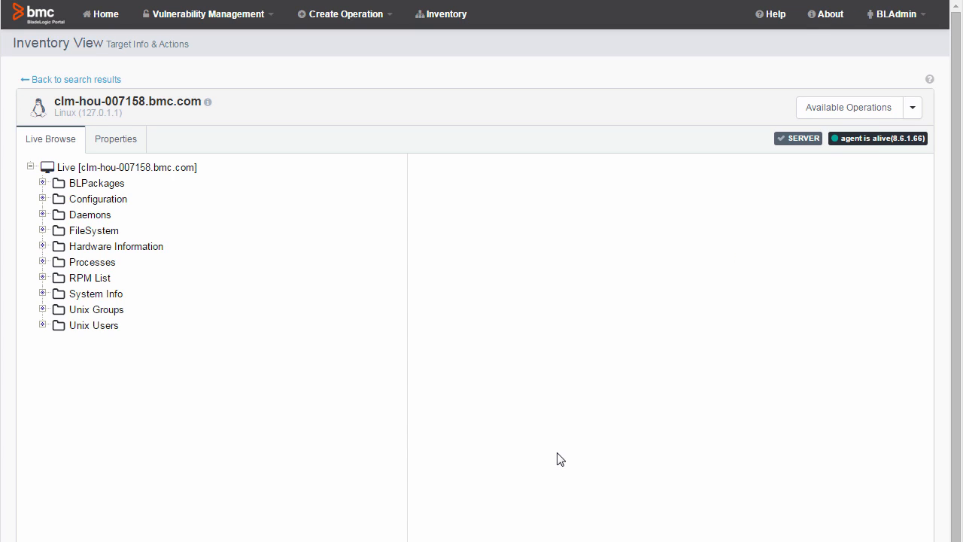
mouse_move(426, 399)
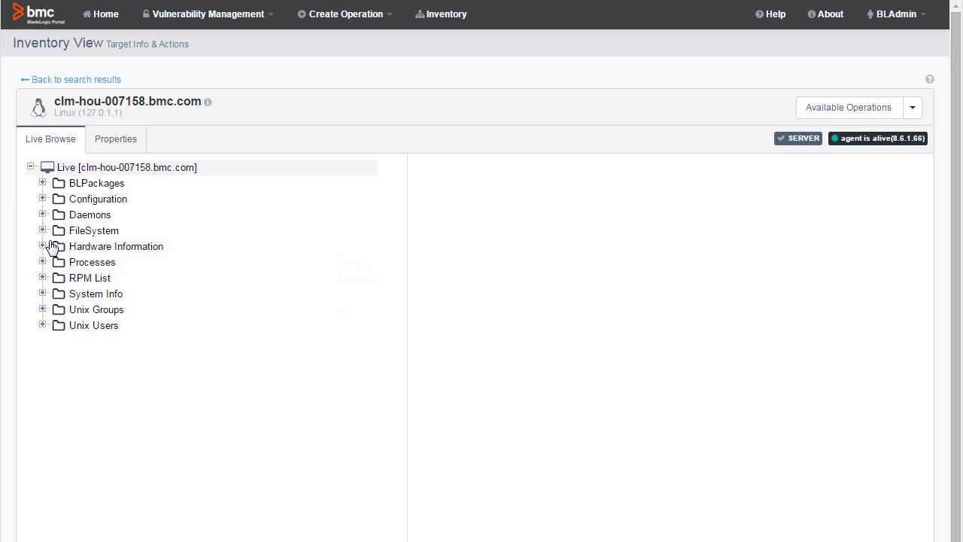
Expand FileSystem and the root / directory to browse the server's folders.
left_click(93, 230)
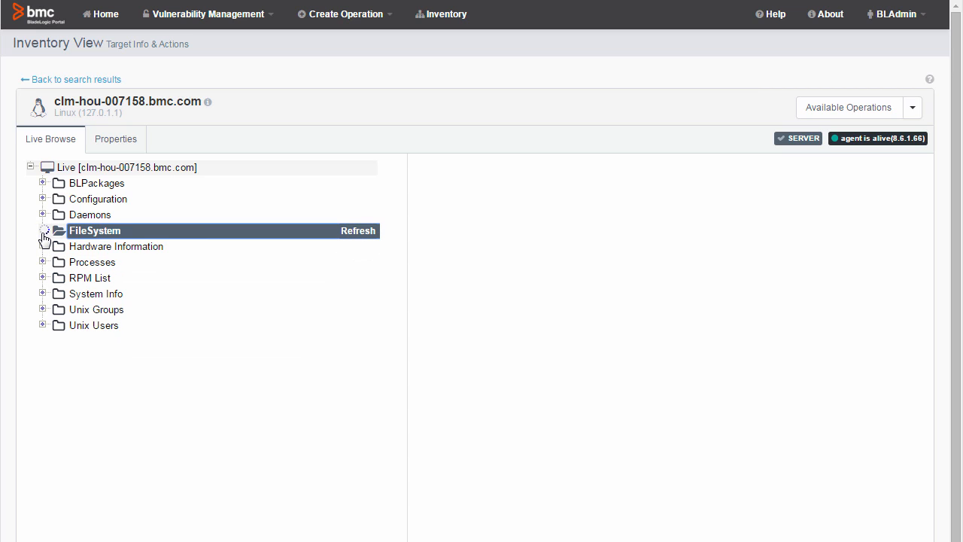
left_click(42, 230)
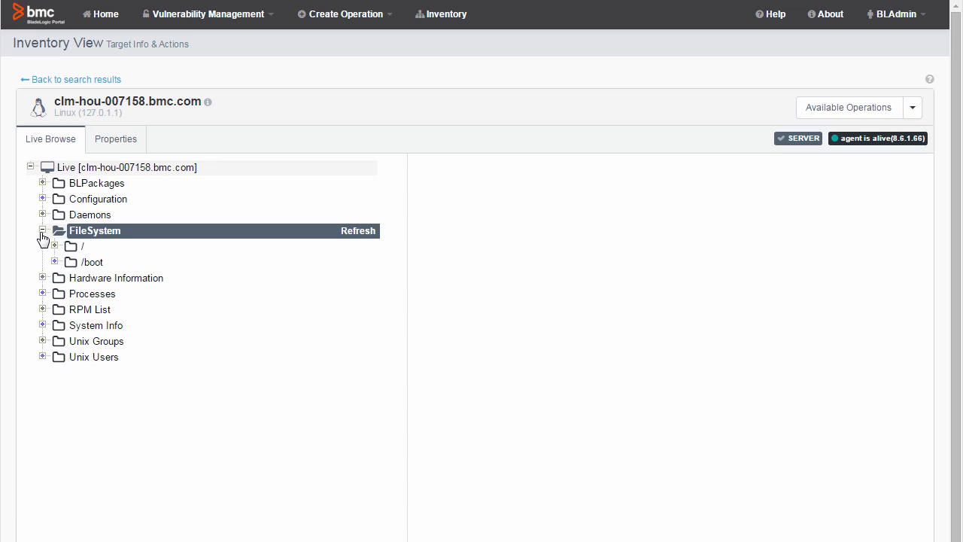
left_click(82, 246)
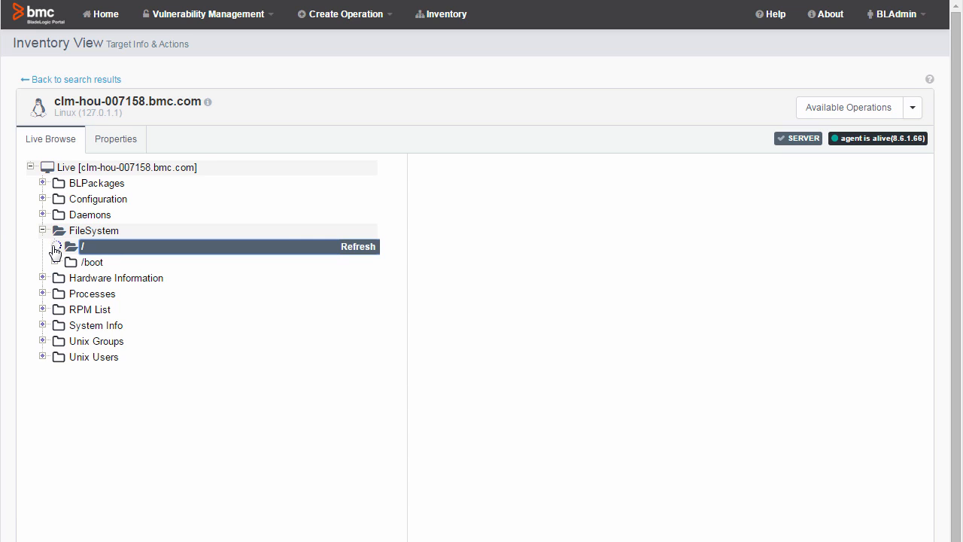
left_click(54, 247)
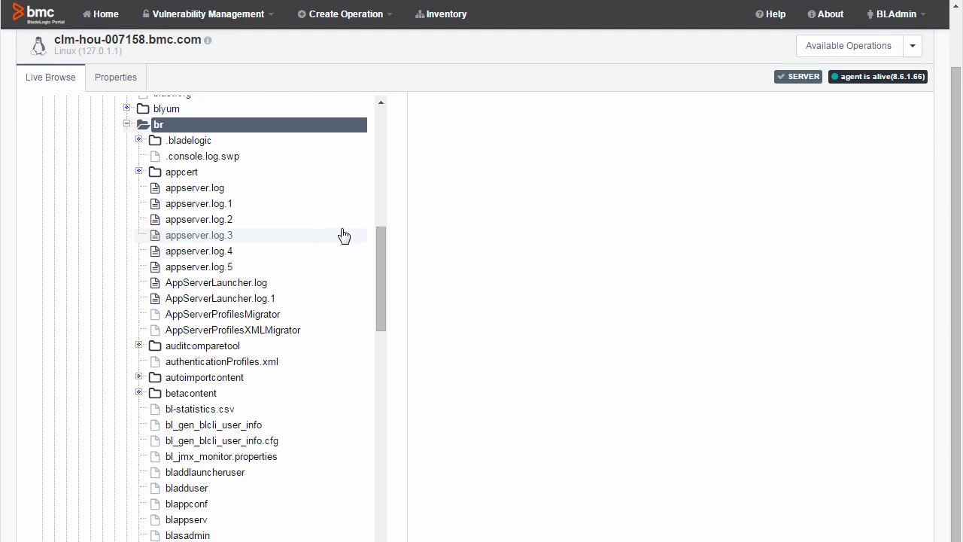
mouse_move(195, 187)
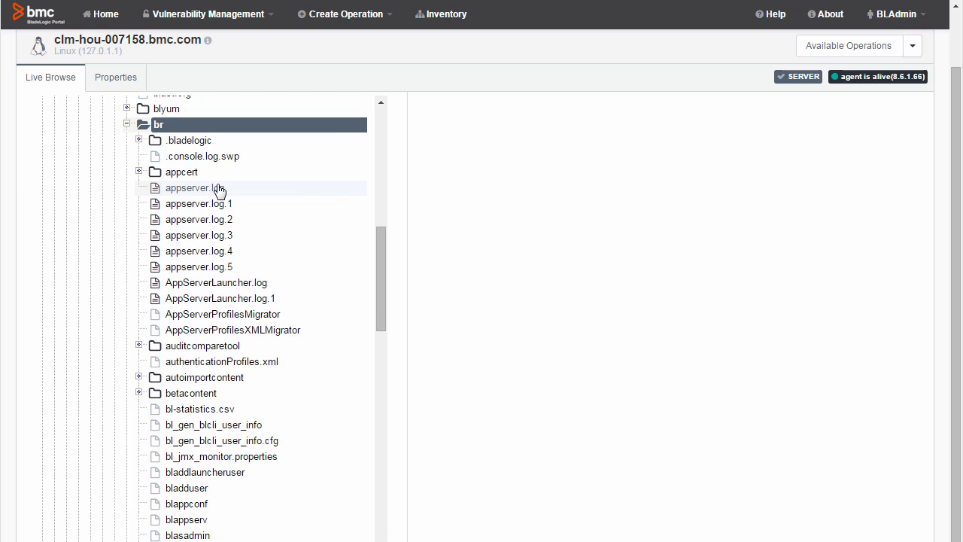
Select appserver.log, view its File Contents, and focus the search box.
left_click(196, 187)
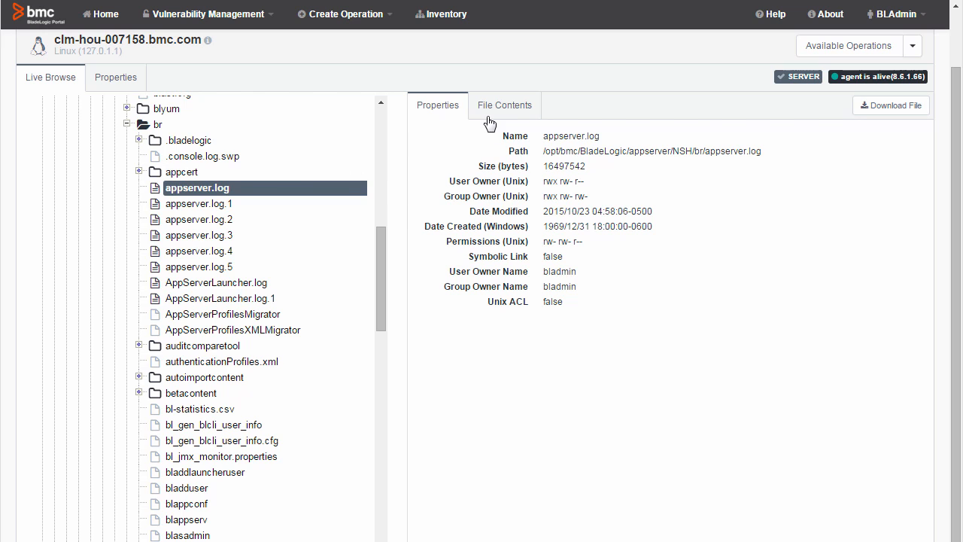
left_click(504, 105)
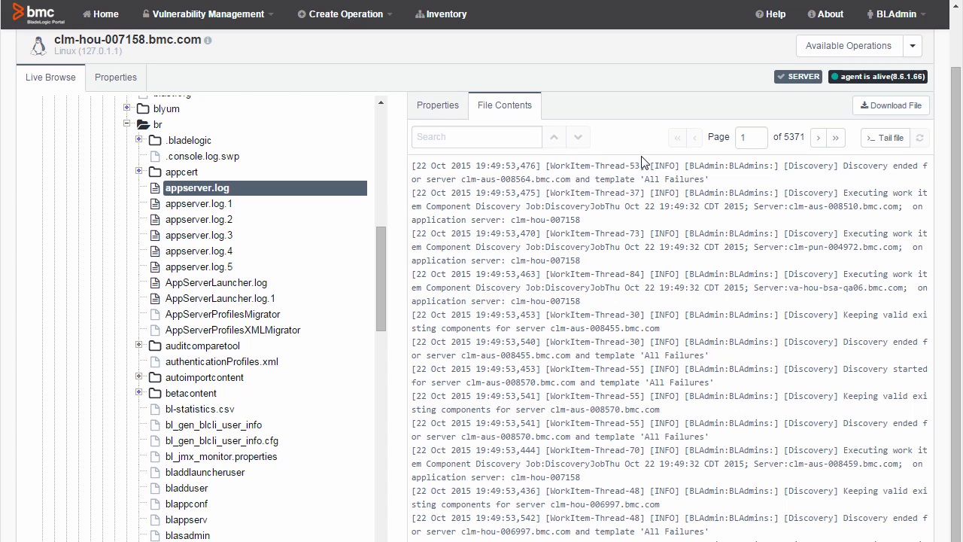
left_click(476, 137)
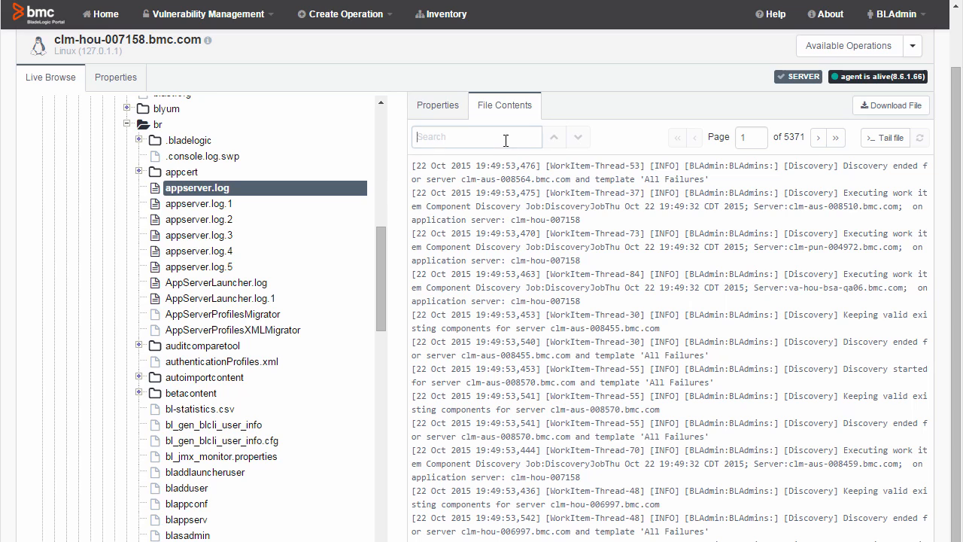
Search the log for 'error' and step to the next two matches.
type("error")
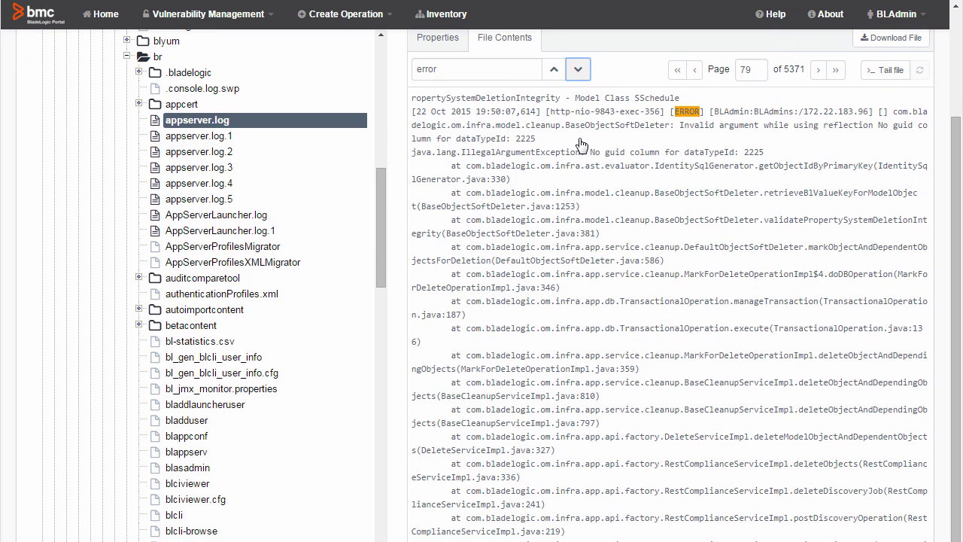
mouse_move(786, 107)
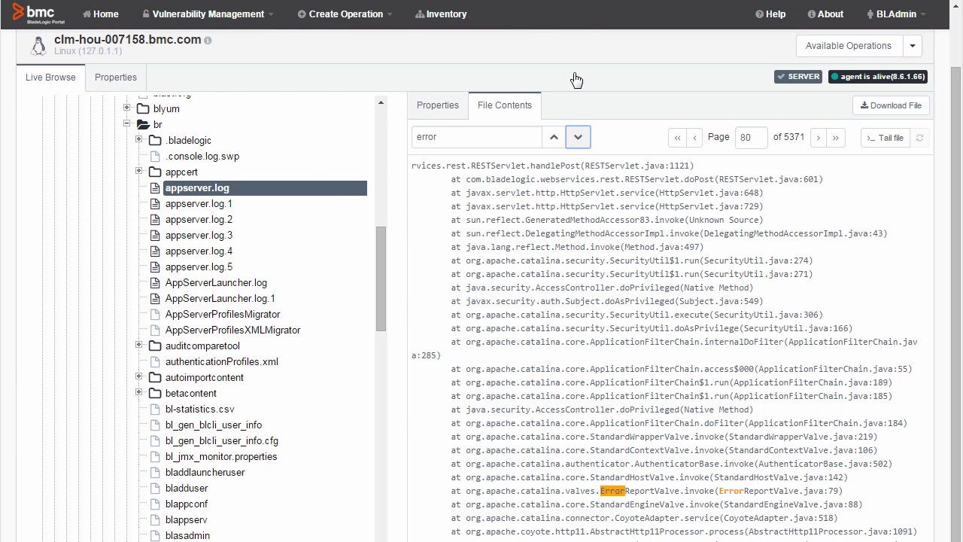
mouse_move(729, 123)
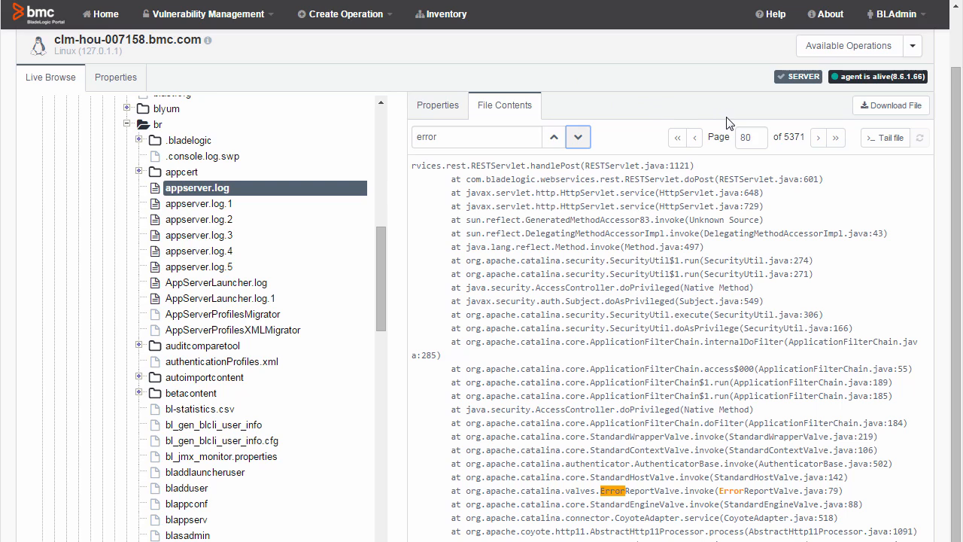
mouse_move(695, 133)
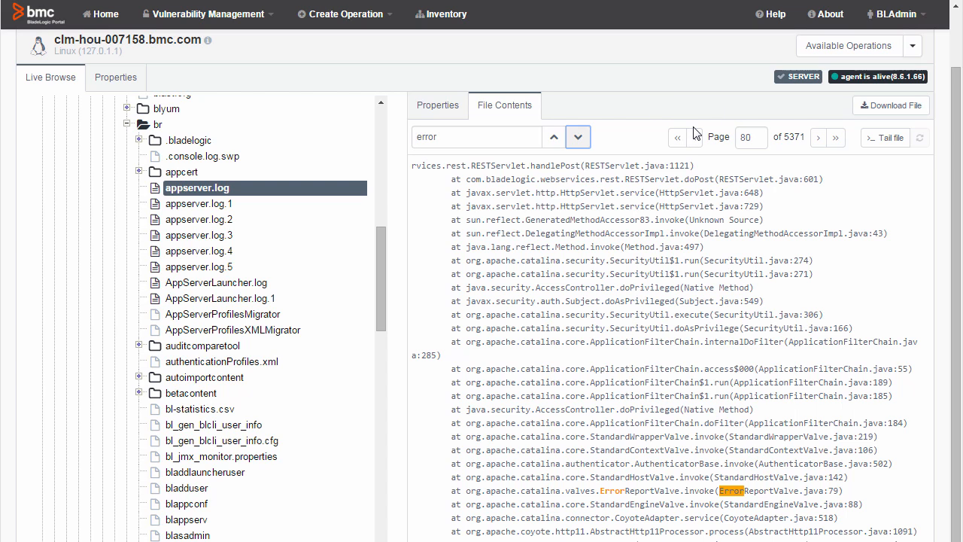
left_click(578, 137)
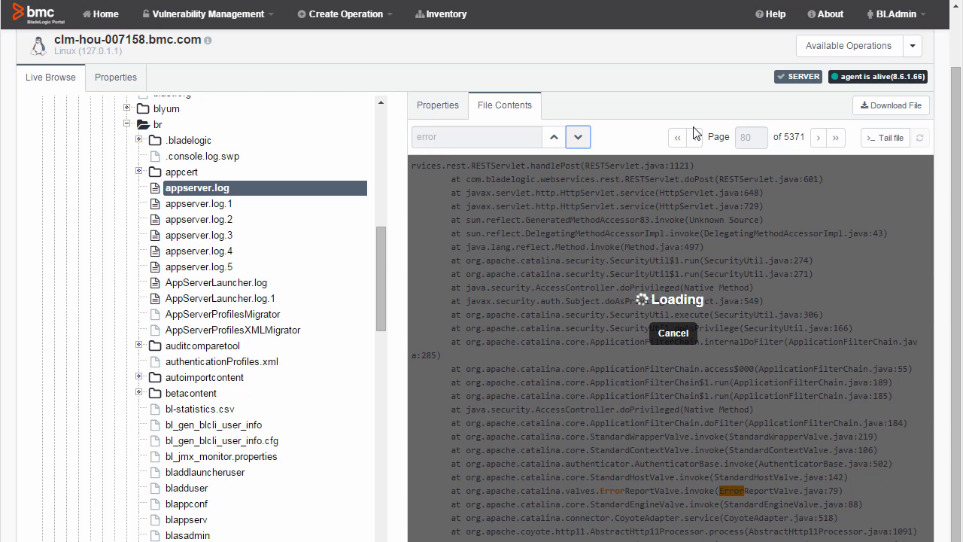
left_click(577, 137)
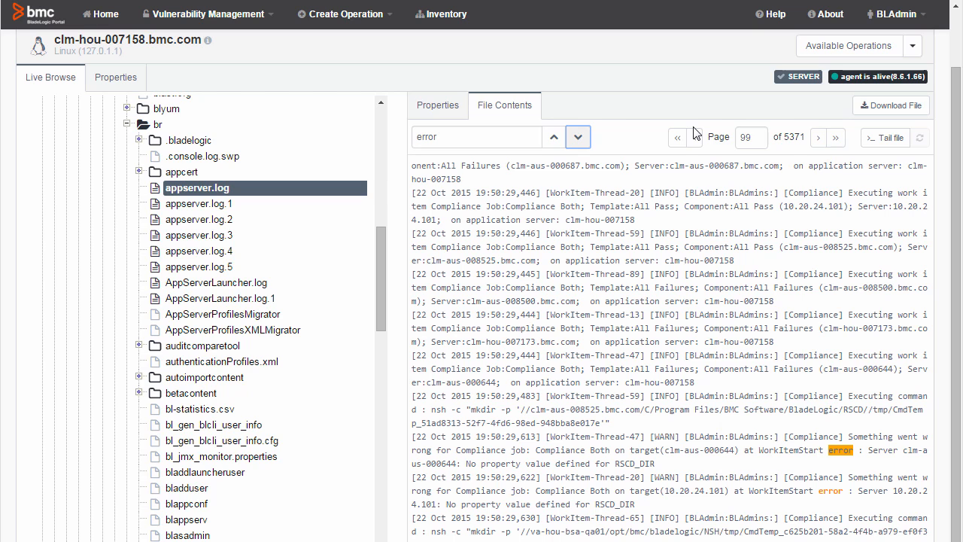
mouse_move(860, 124)
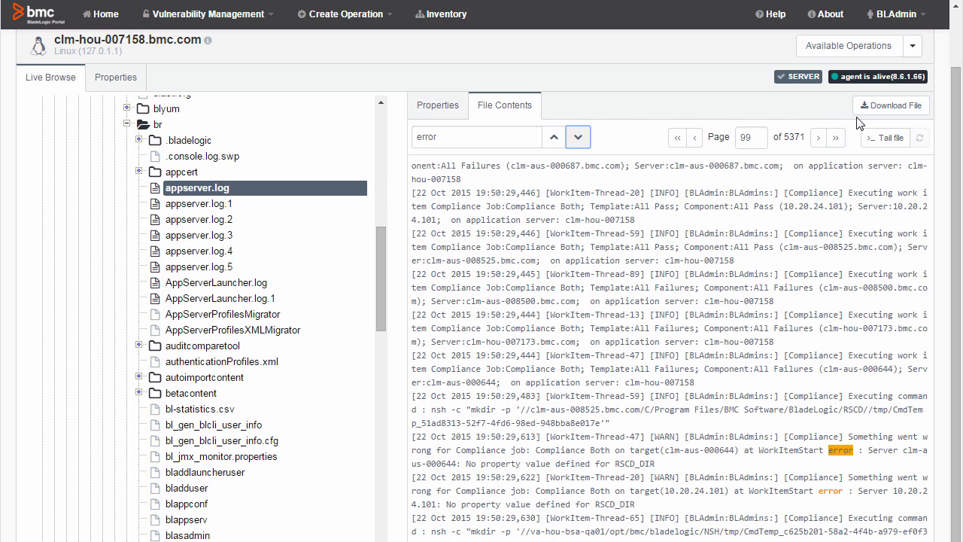
Turn on tail-file mode and scroll to the latest 23 Oct 2015 entries.
left_click(885, 138)
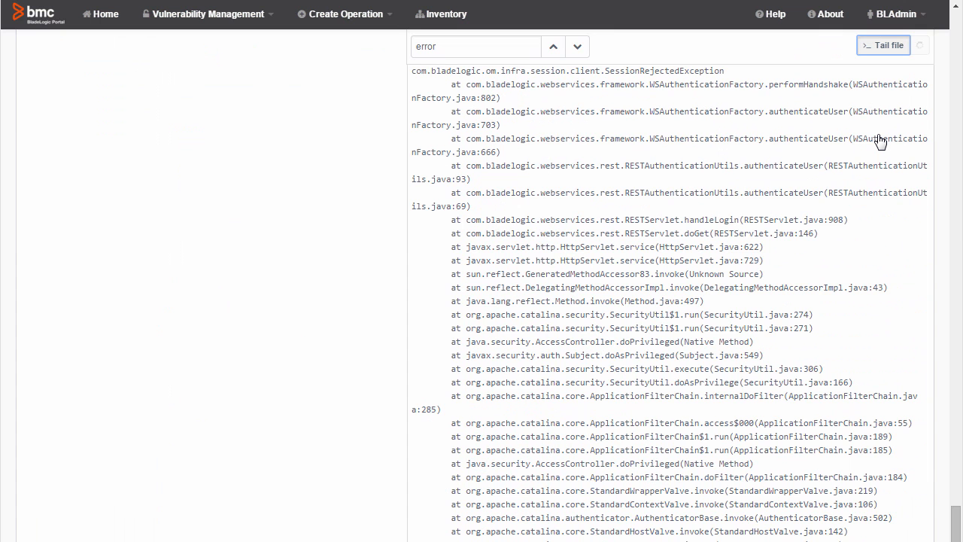
scroll("down", 3)
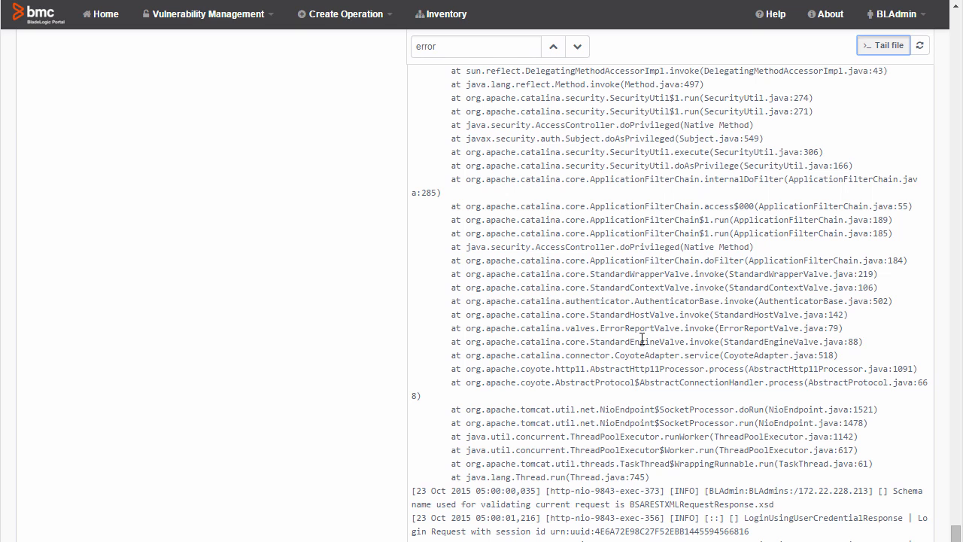
mouse_move(933, 159)
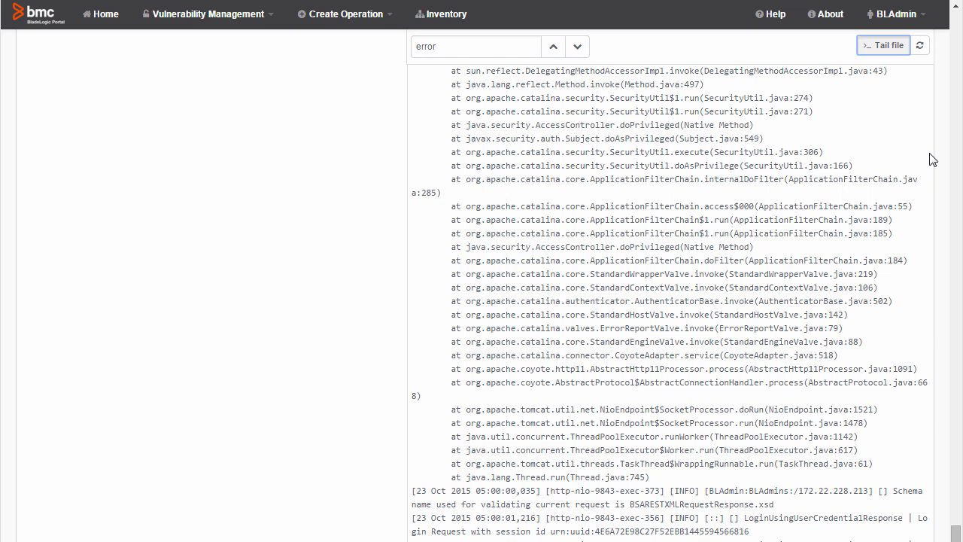